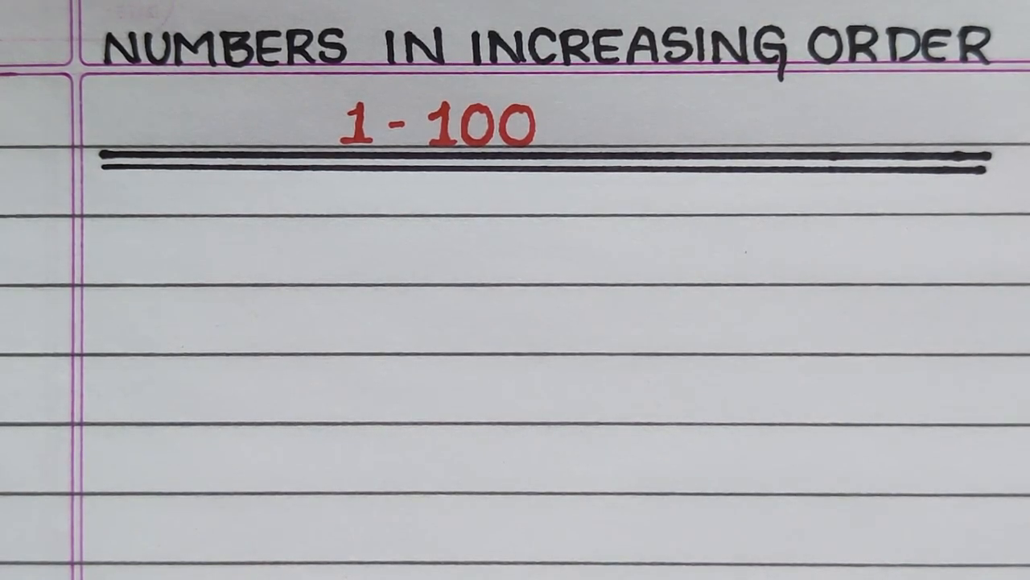
{"action": "type", "text": "1) 89, 5, 72, 63,"}
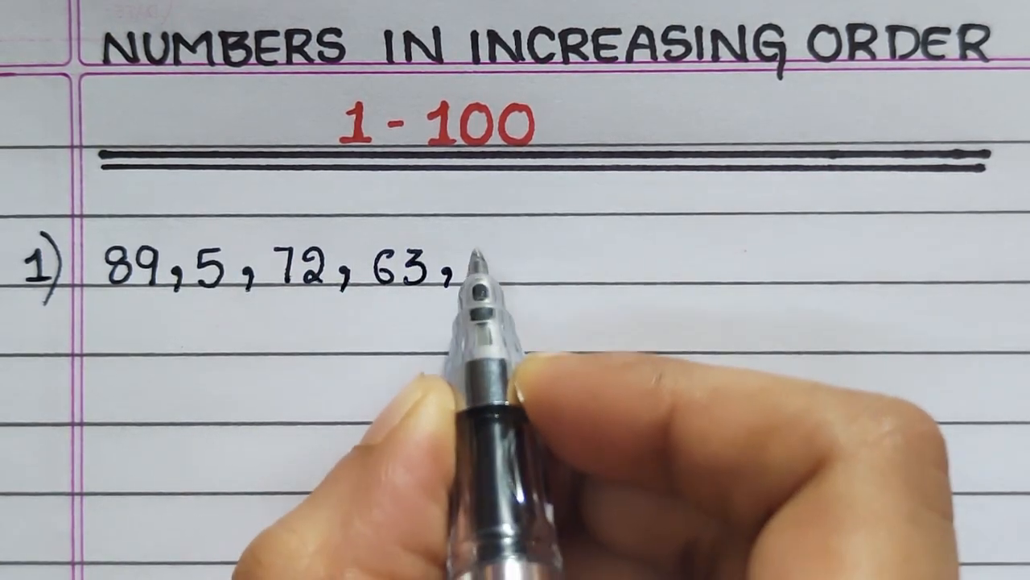
{"action": "type", "text": "14,"}
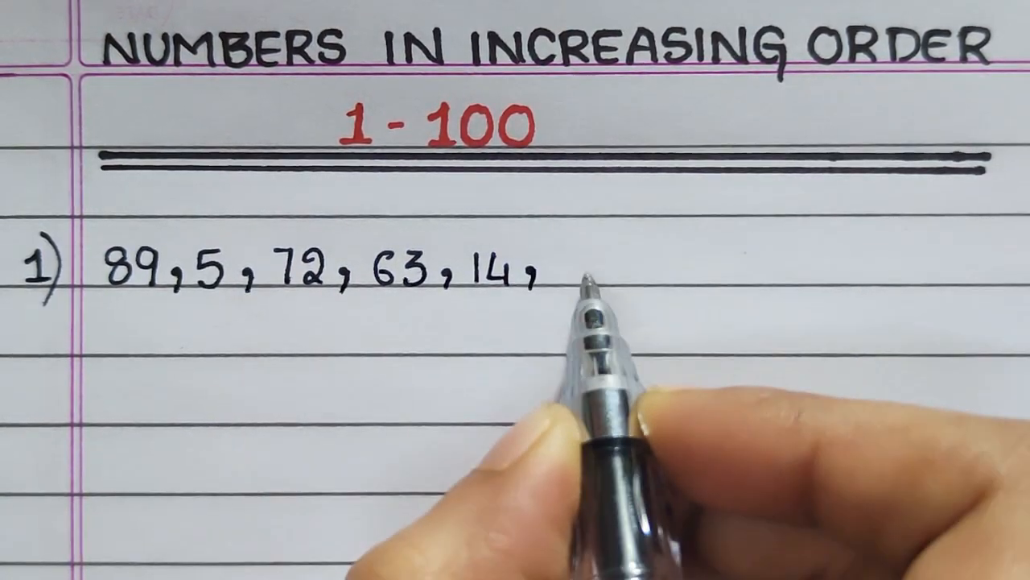
{"action": "type", "text": "96"}
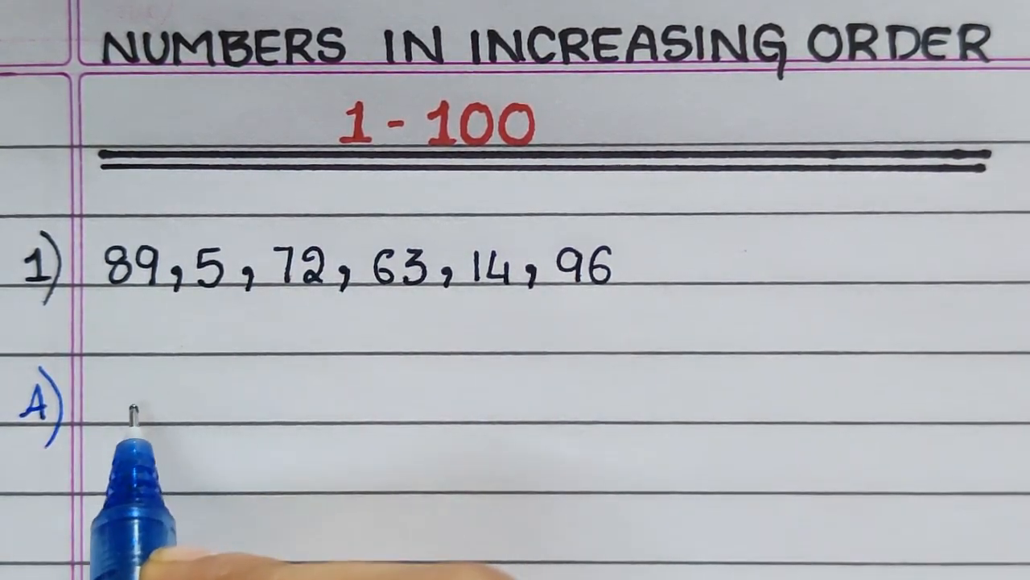
{"action": "type", "text": "5, 14,"}
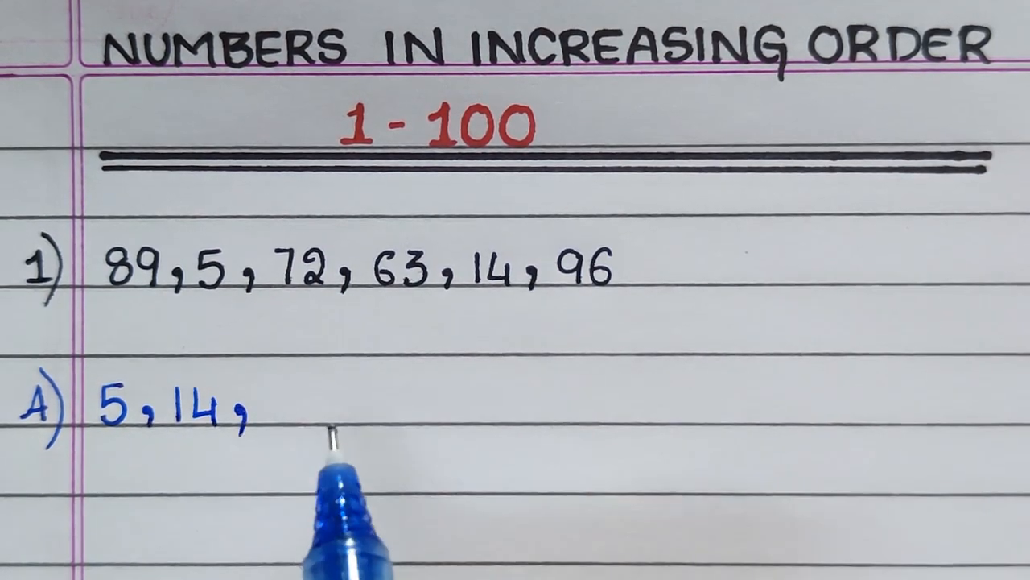
{"action": "type", "text": "63"}
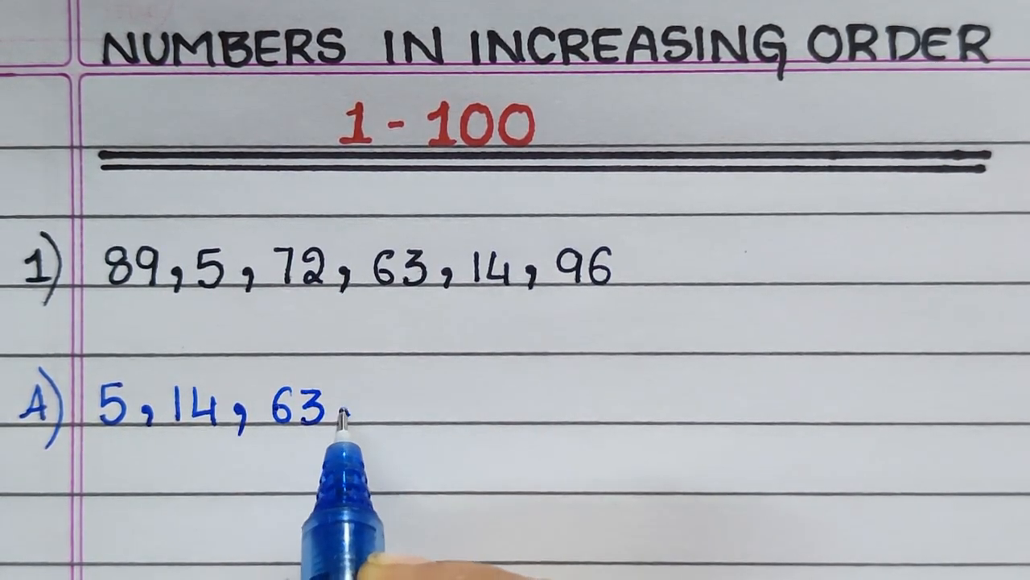
{"action": "type", "text": "72"}
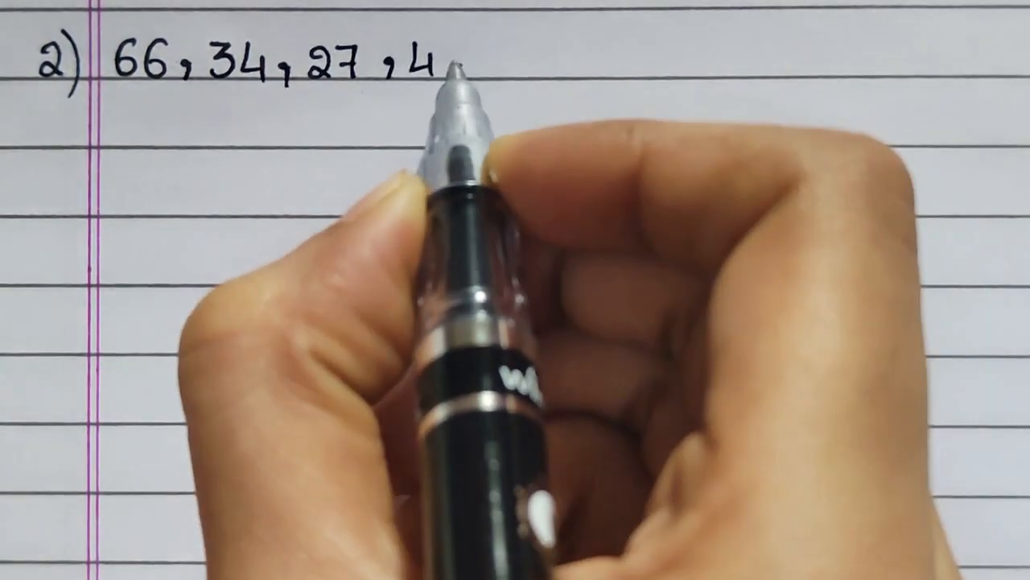
{"action": "type", "text": "9,"}
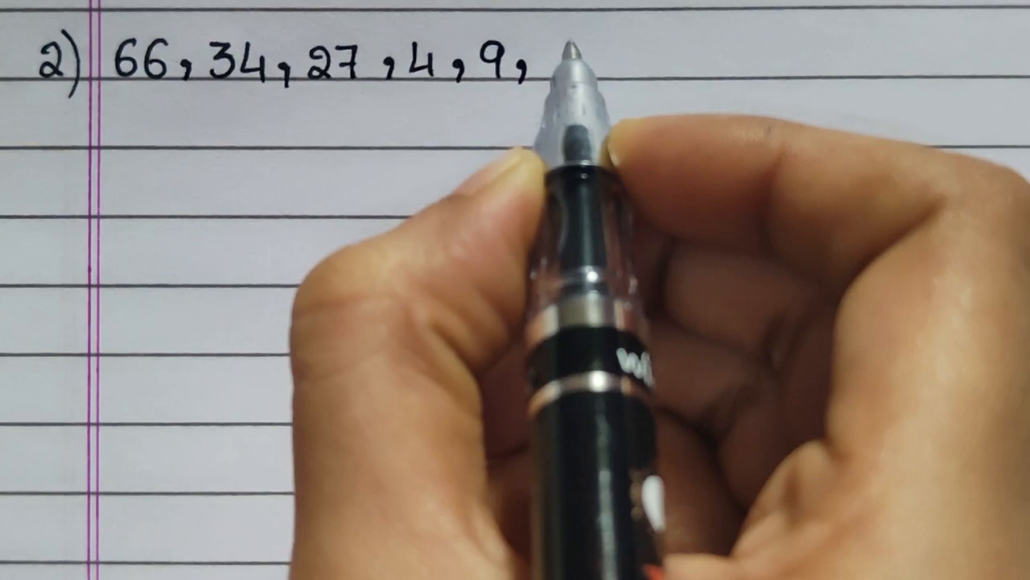
{"action": "type", "text": "86"}
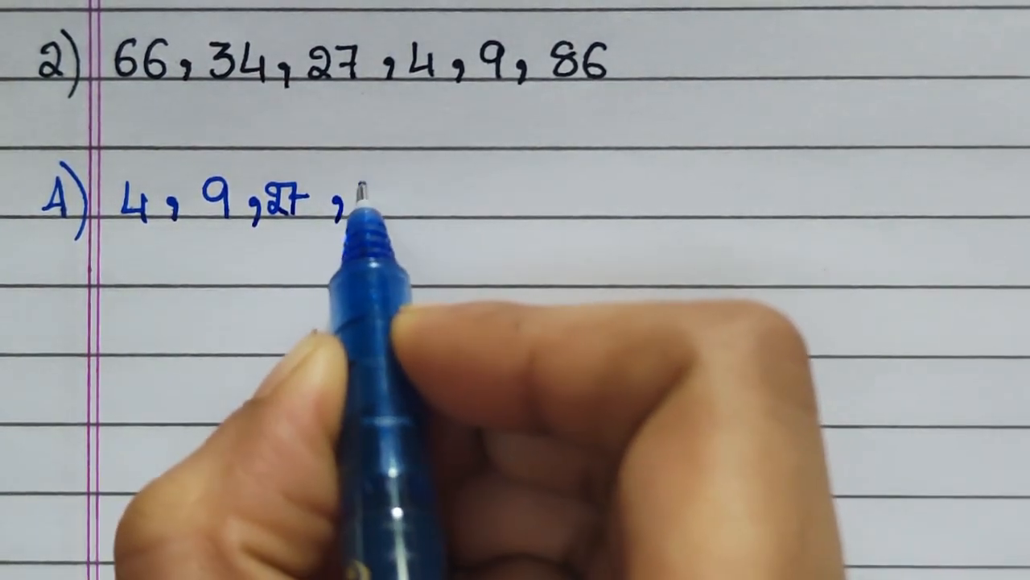
{"action": "type", "text": "34,"}
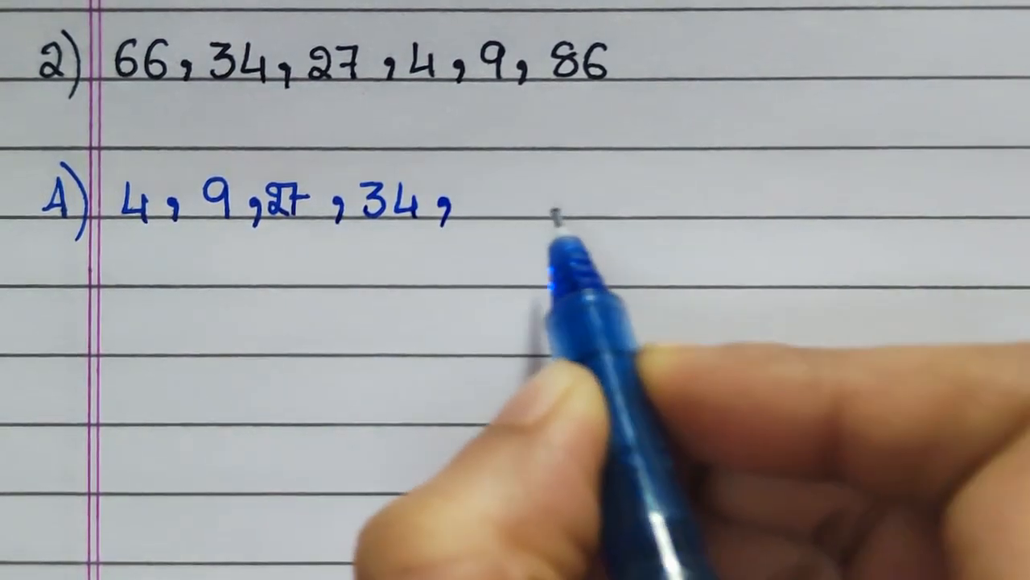
{"action": "type", "text": "66,"}
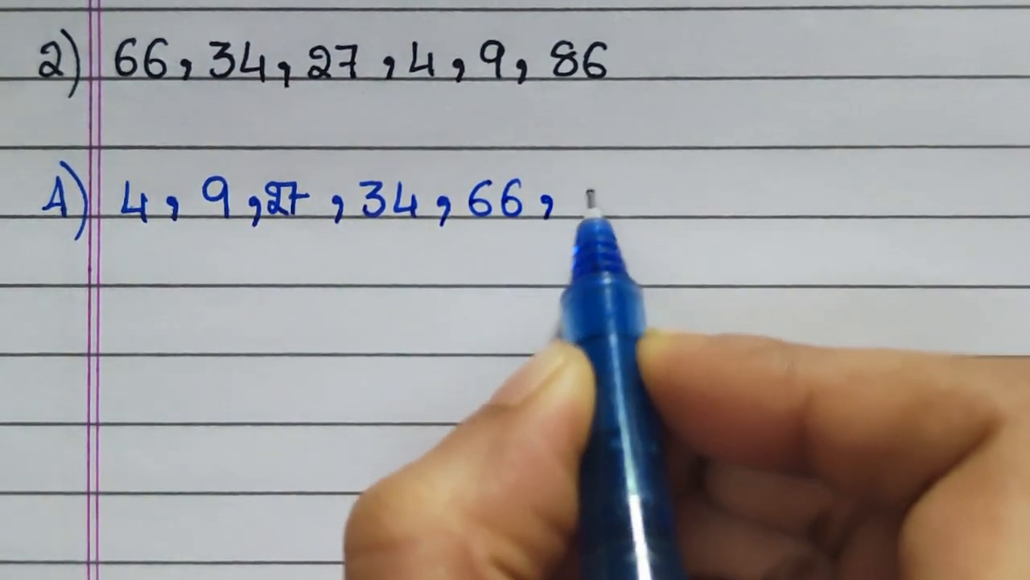
{"action": "type", "text": "86"}
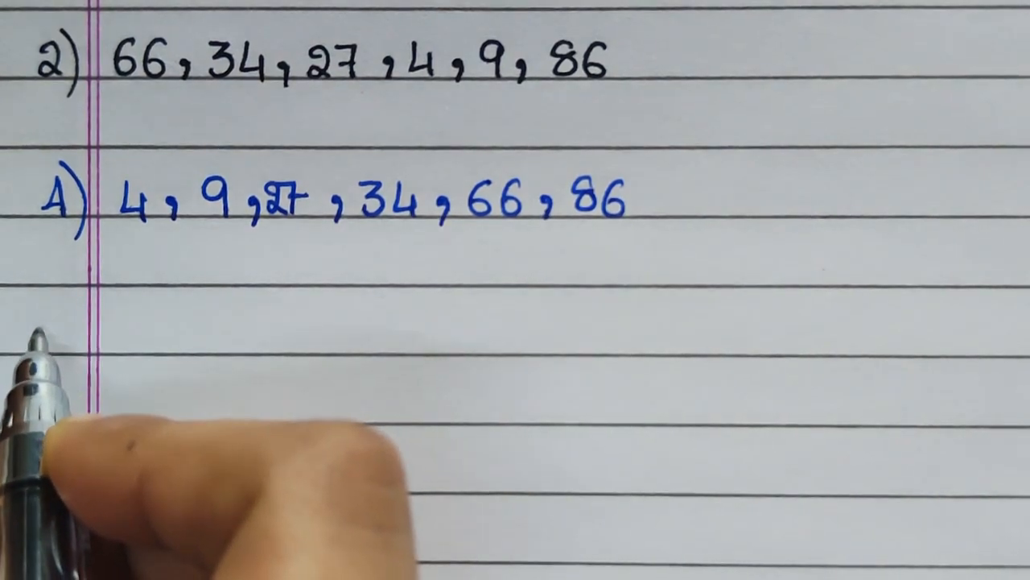
{"action": "type", "text": "3) 64, 5,"}
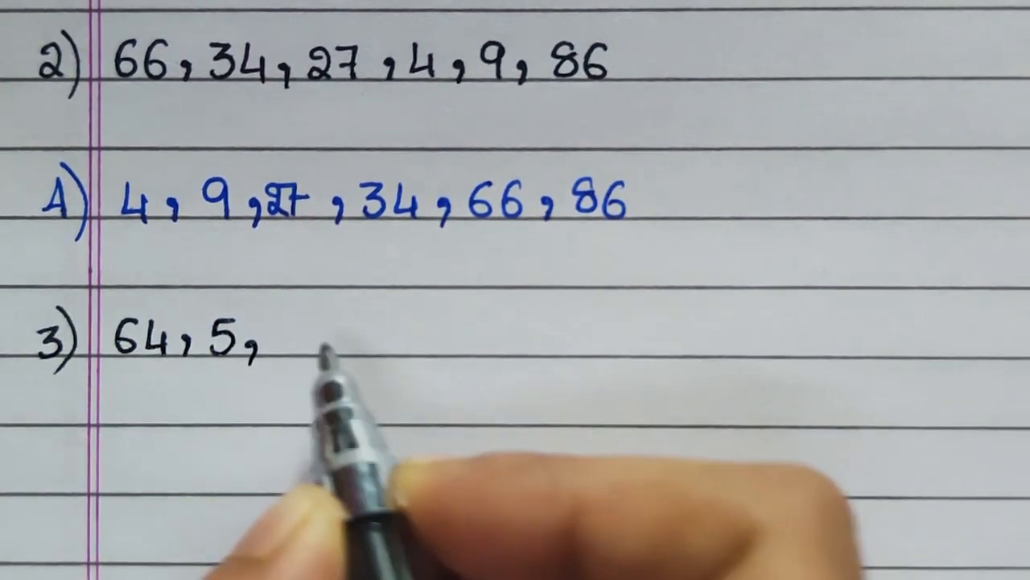
{"action": "type", "text": "45,10"}
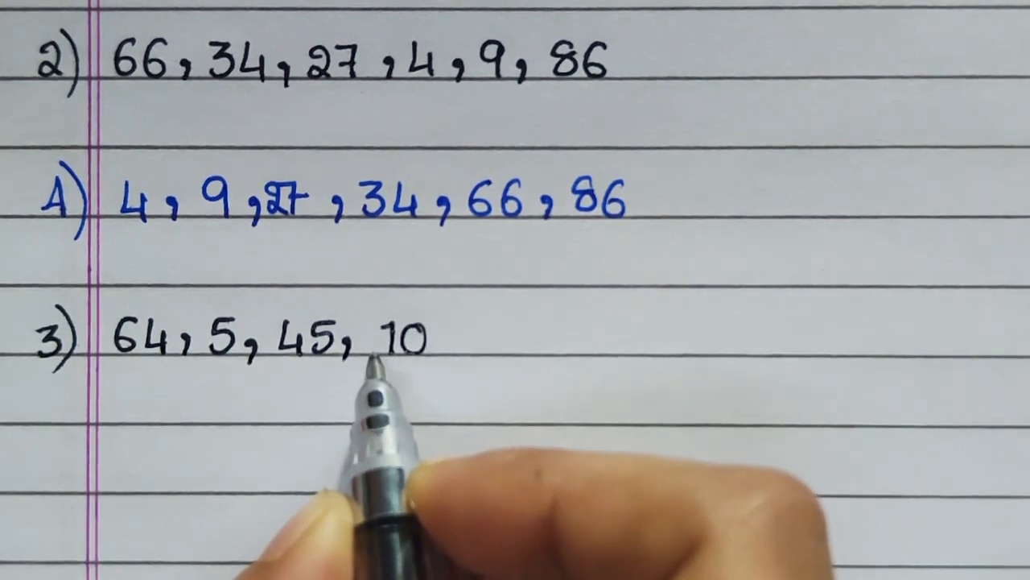
{"action": "type", "text": ", 7"}
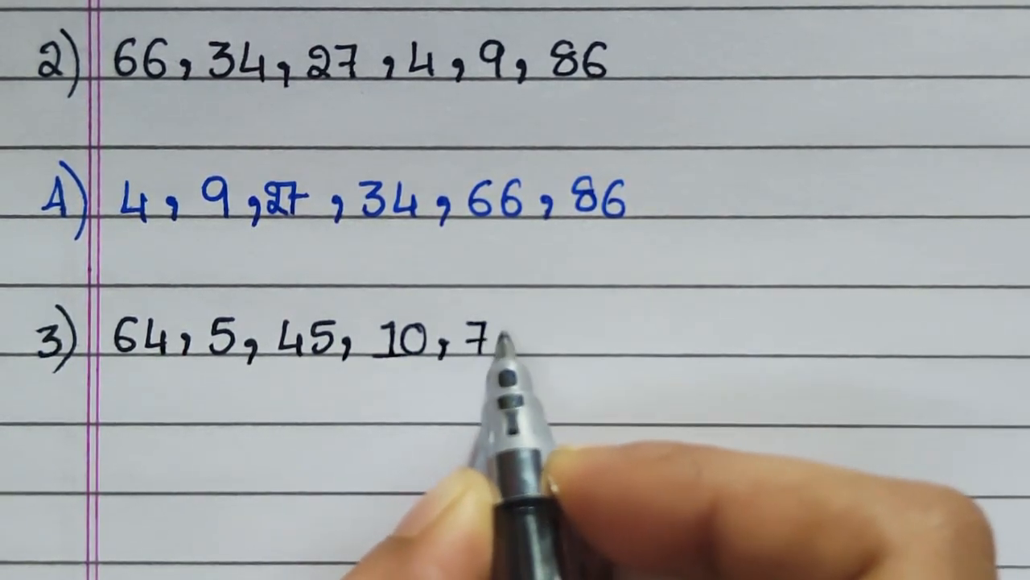
{"action": "type", "text": "4, 5"}
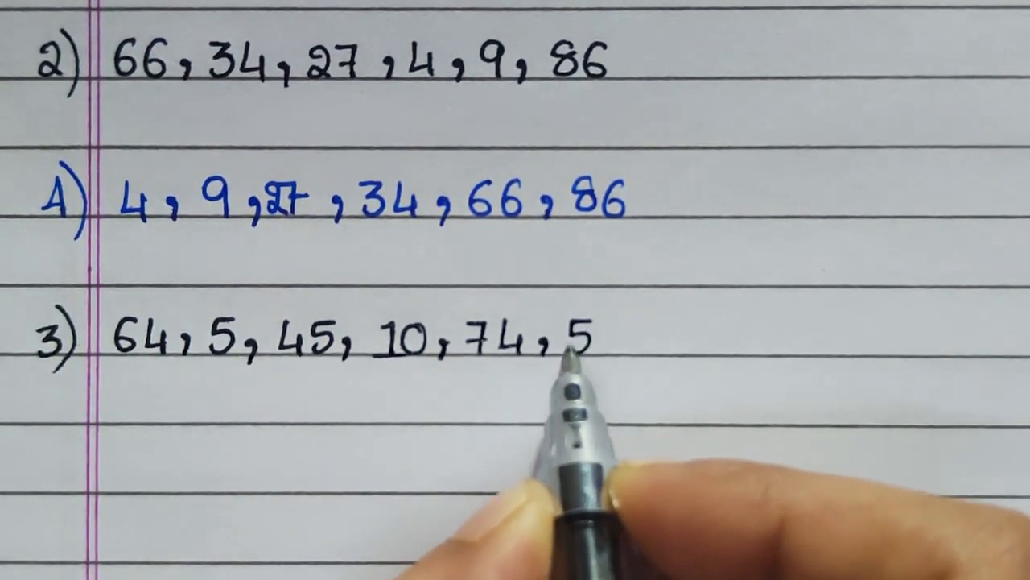
{"action": "type", "text": "3"}
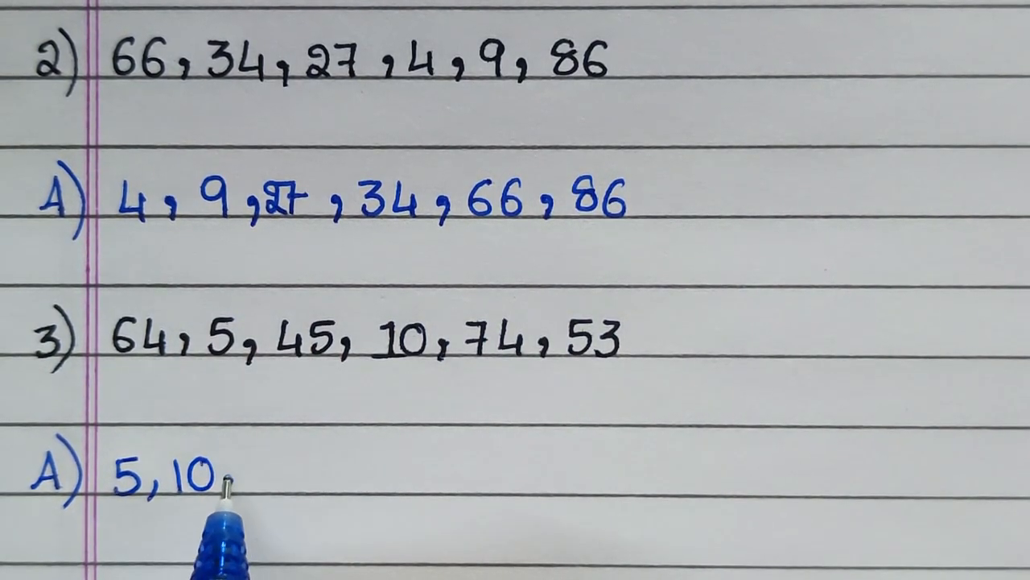
{"action": "type", "text": ",45"}
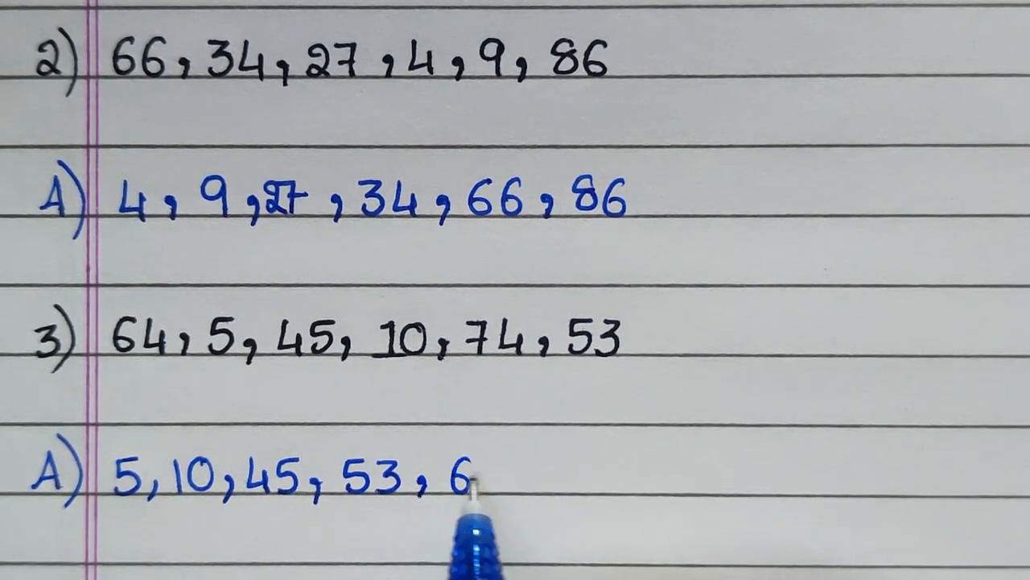
{"action": "type", "text": "64,"}
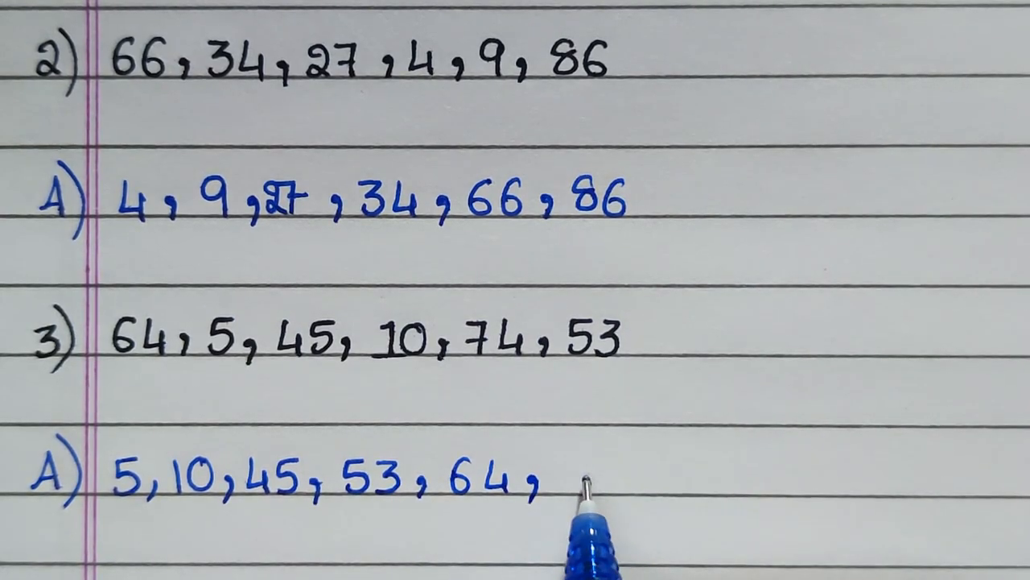
{"action": "type", "text": "74"}
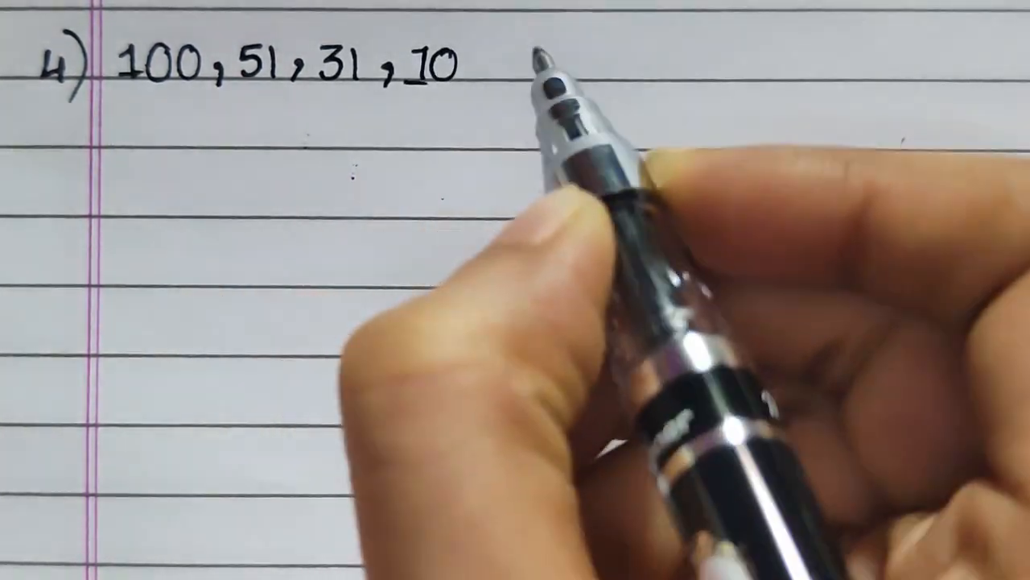
{"action": "type", "text": "62,19"}
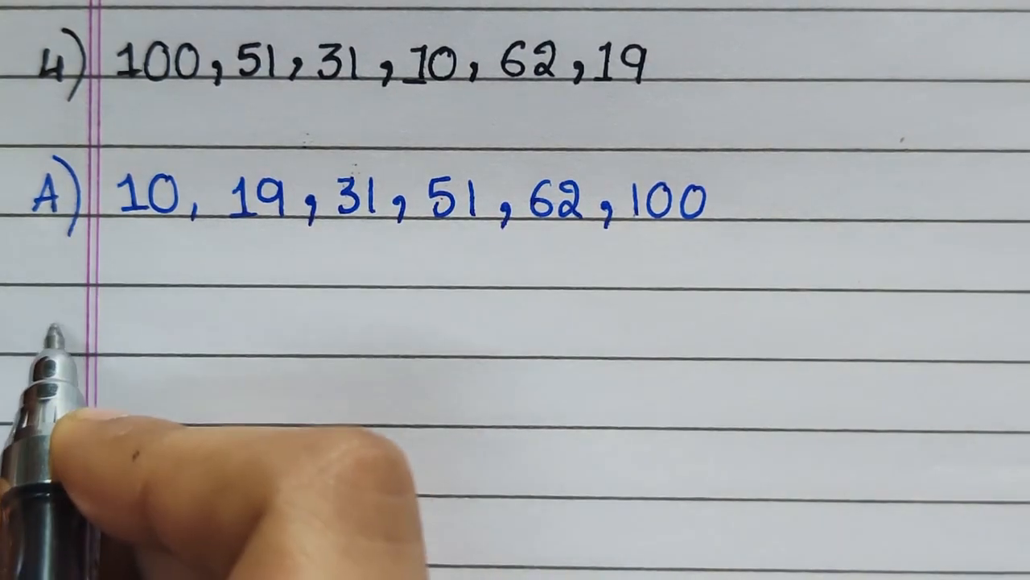
{"action": "type", "text": "5)"}
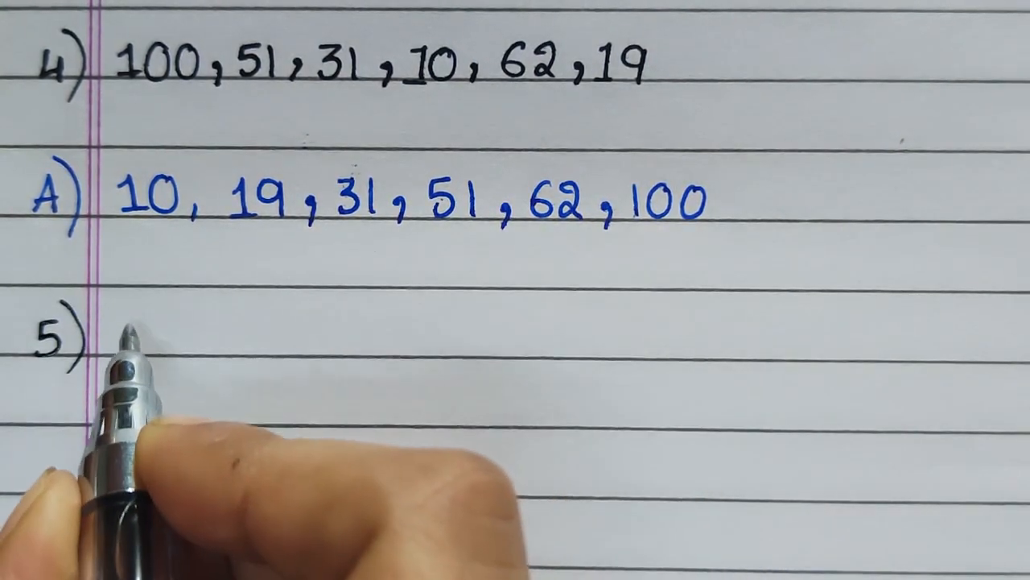
{"action": "type", "text": "54"}
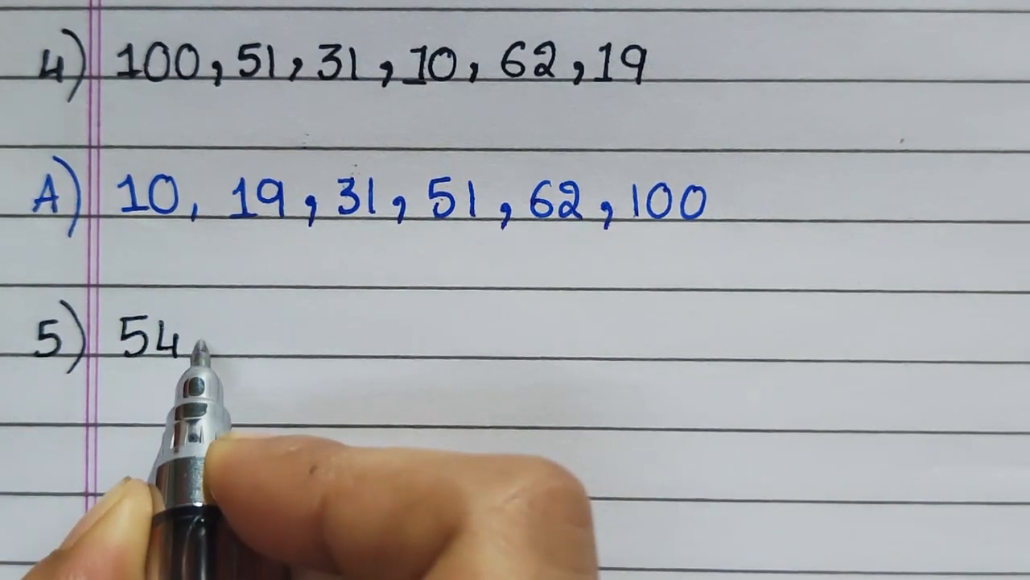
{"action": "type", "text": ", 27, 78, 9,"}
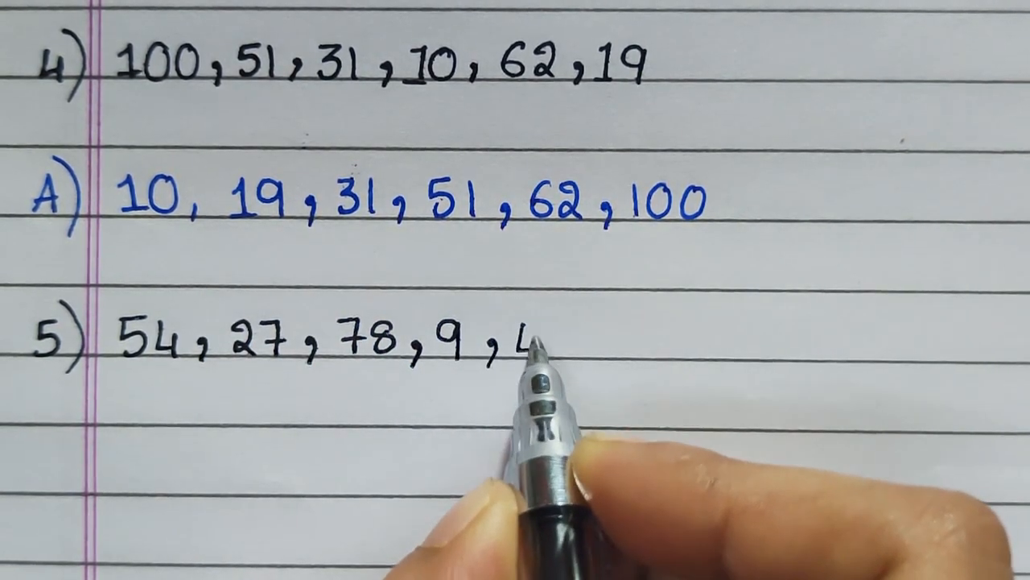
{"action": "type", "text": "49, 98"}
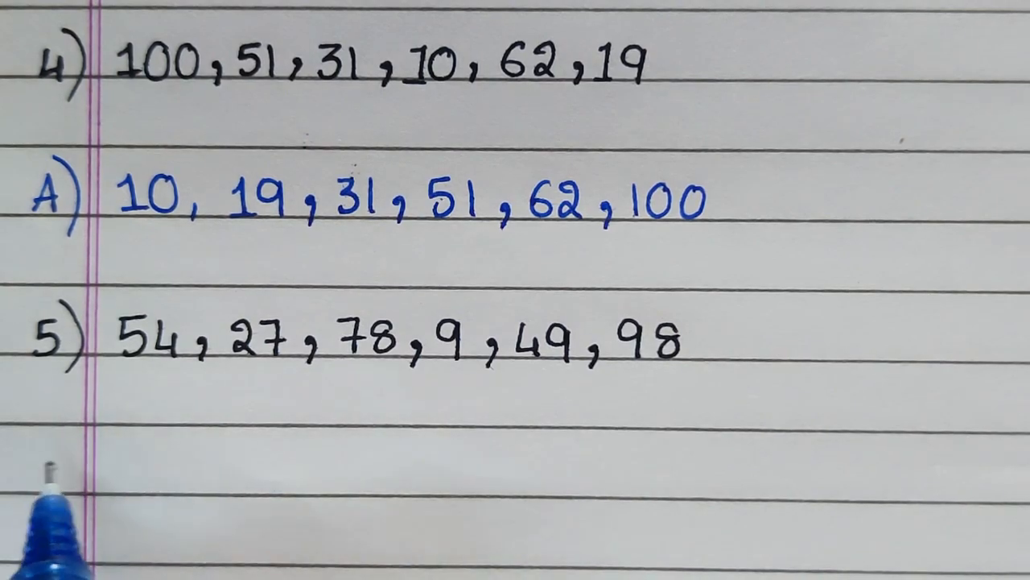
{"action": "type", "text": "A)"}
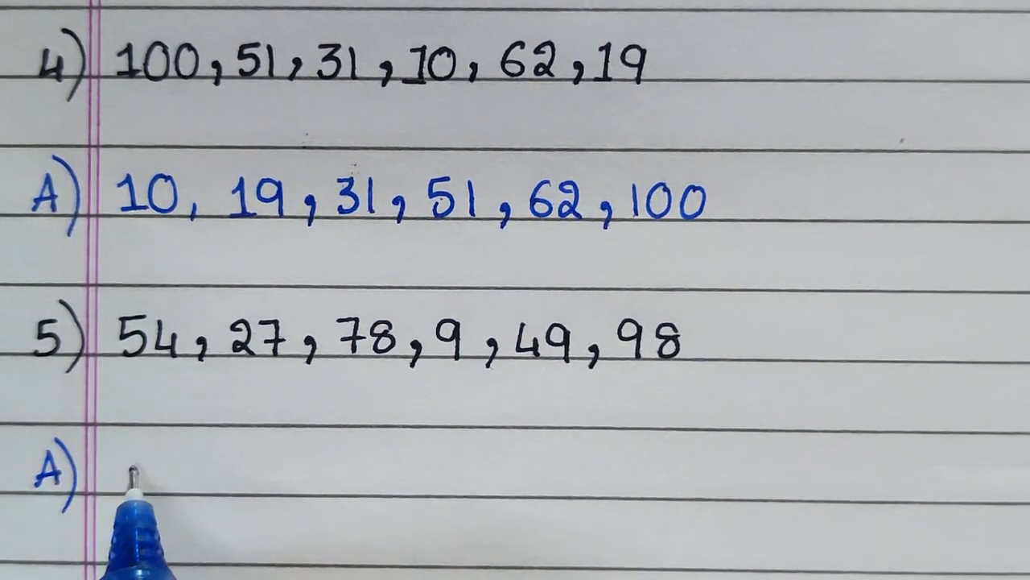
{"action": "type", "text": "9,27"}
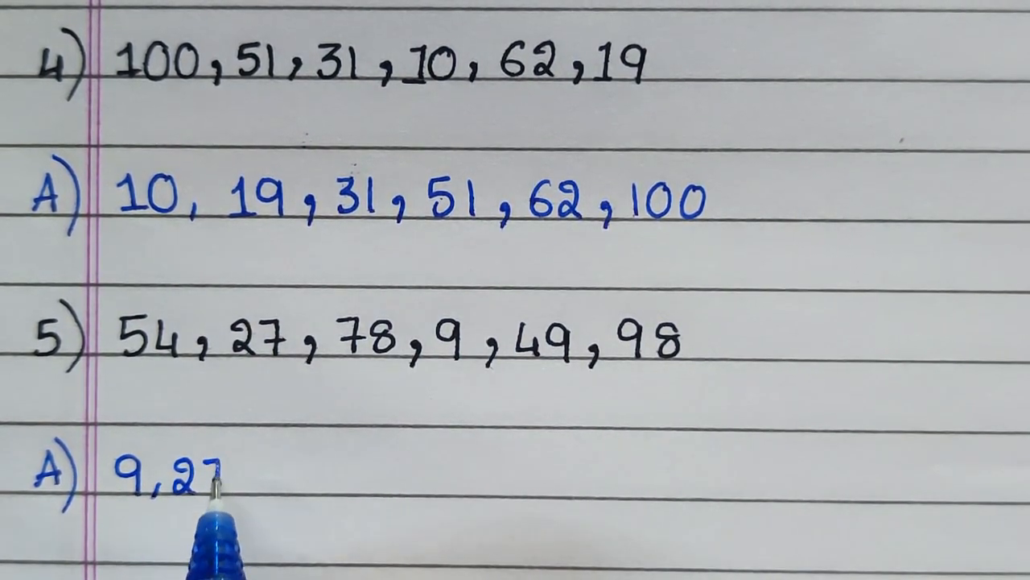
{"action": "type", "text": ",4"}
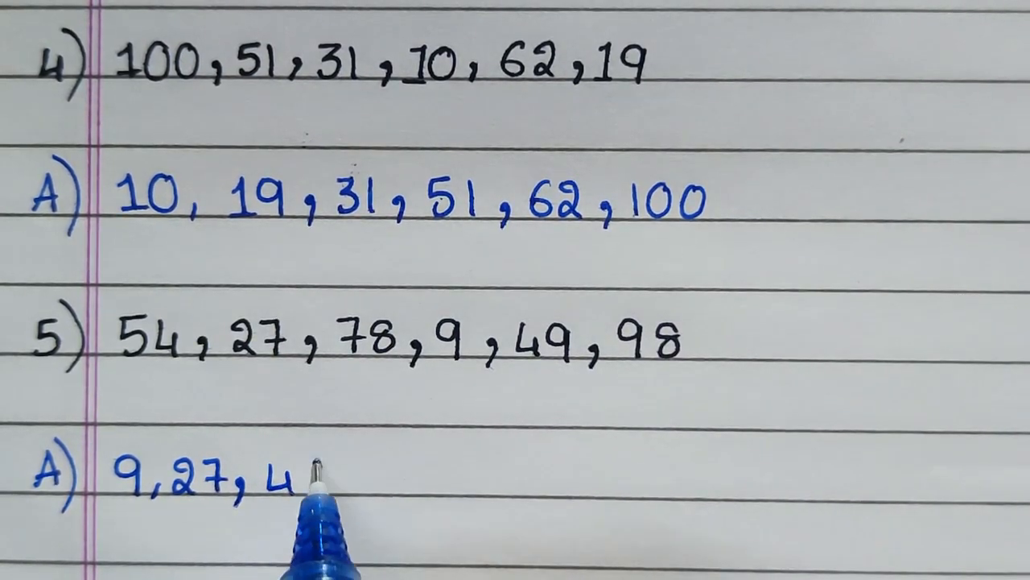
{"action": "type", "text": "49, 5"}
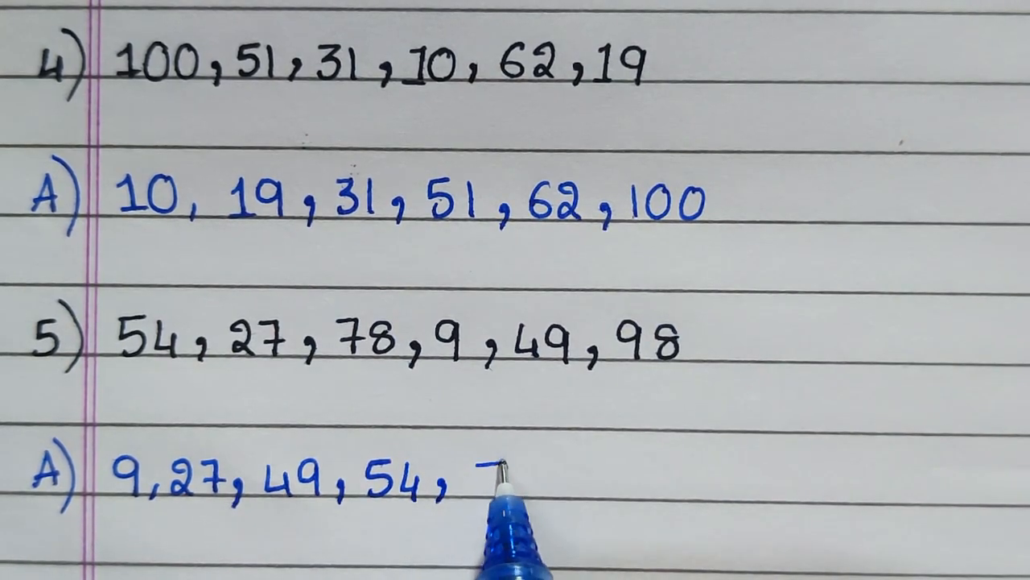
{"action": "type", "text": "78,9"}
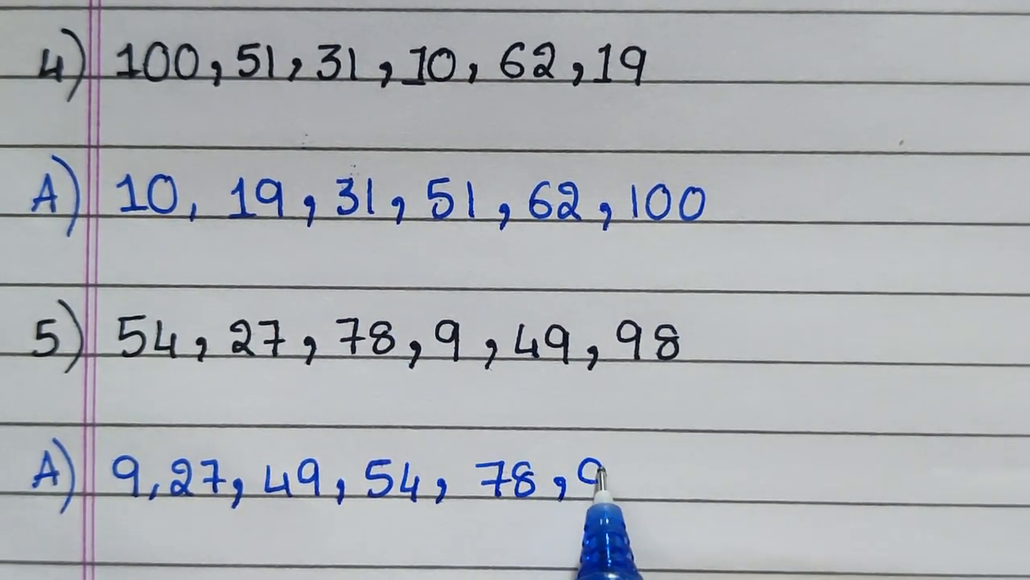